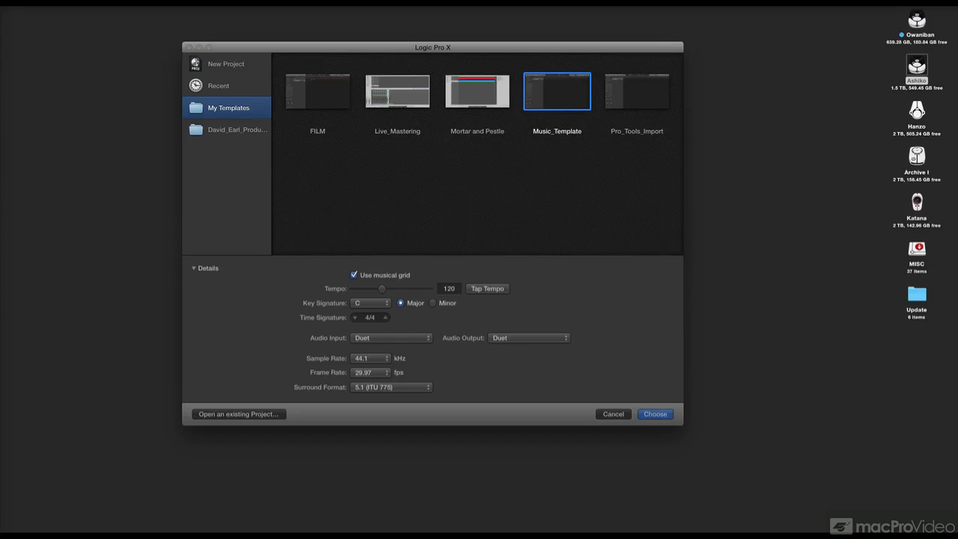
{"action": "mouse_move", "coordinate": [503, 233]}
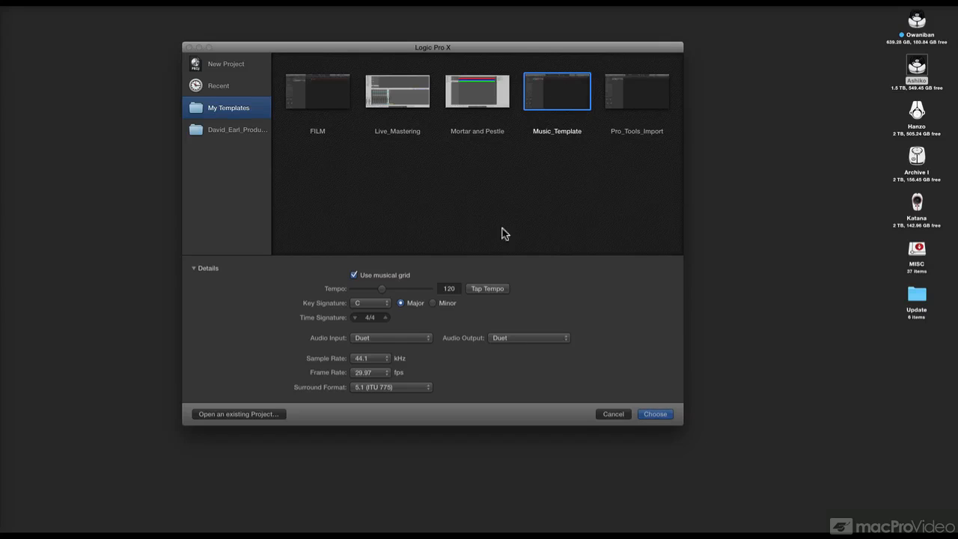
{"action": "mouse_move", "coordinate": [374, 375]}
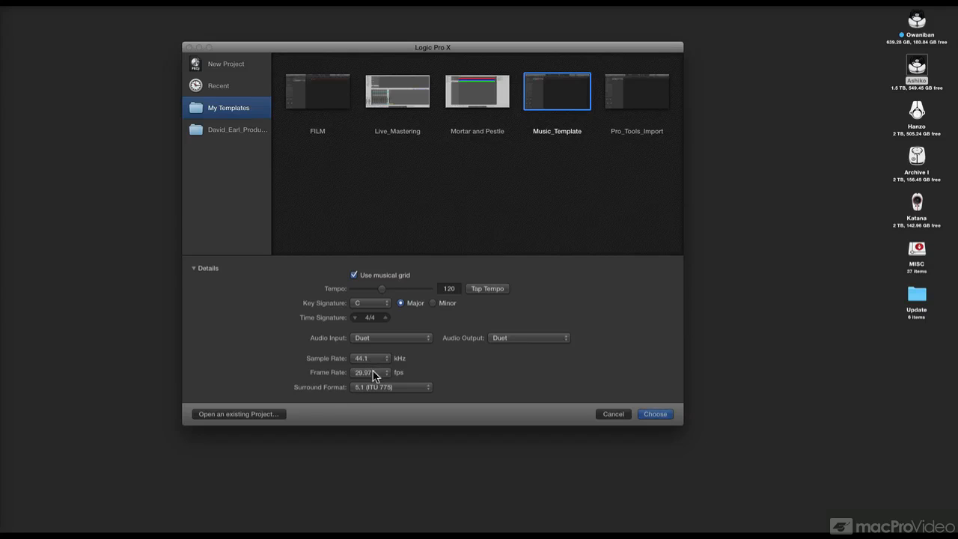
Choose 23.976 fps from the project's Frame Rate menu.
{"action": "left_click", "coordinate": [374, 372]}
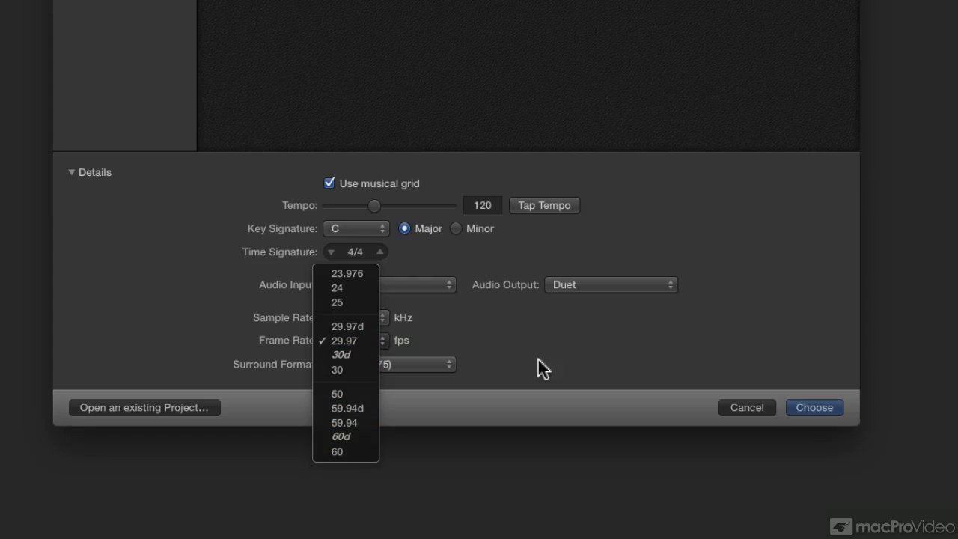
{"action": "mouse_move", "coordinate": [344, 273]}
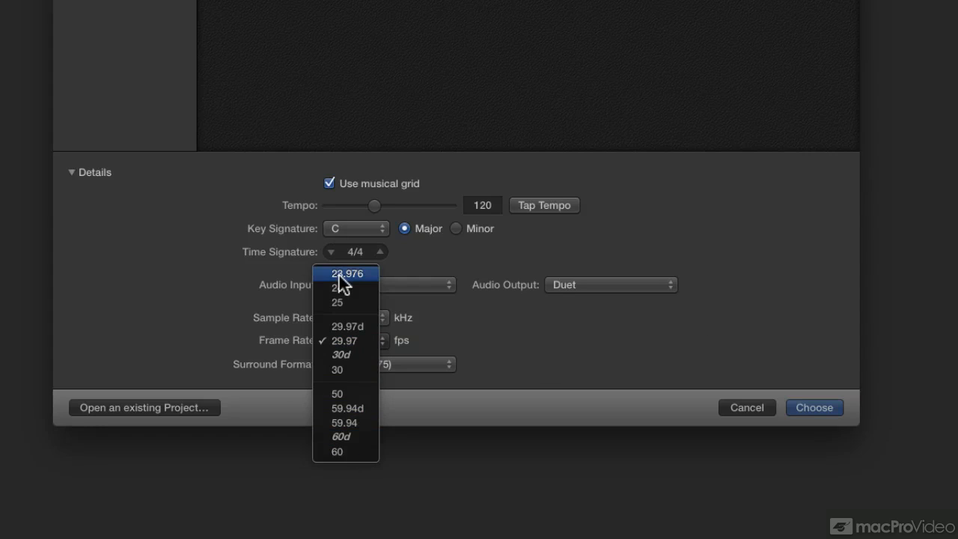
{"action": "left_click", "coordinate": [346, 273]}
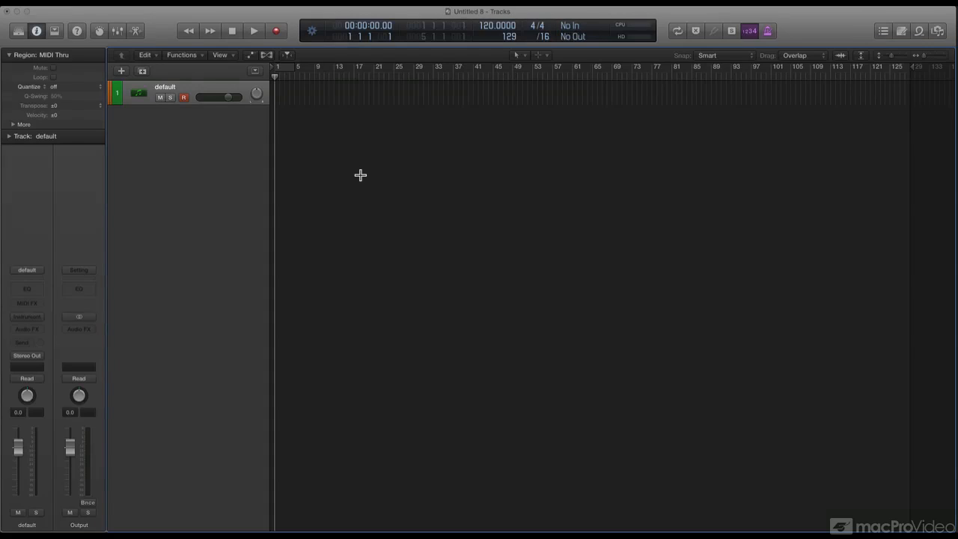
Create a Rock Drummer track with the SoCal kit and drummer Kyle.
{"action": "left_click", "coordinate": [121, 71]}
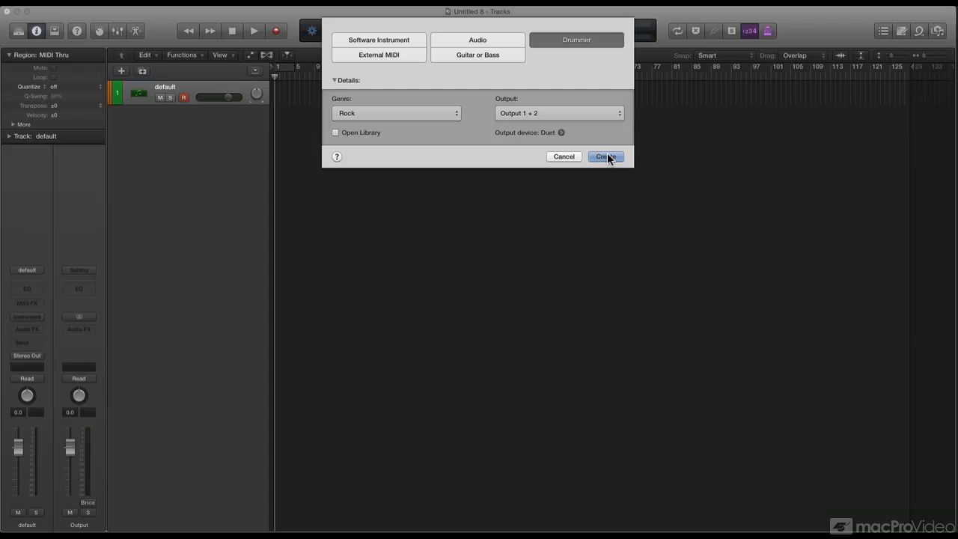
{"action": "left_click", "coordinate": [605, 156]}
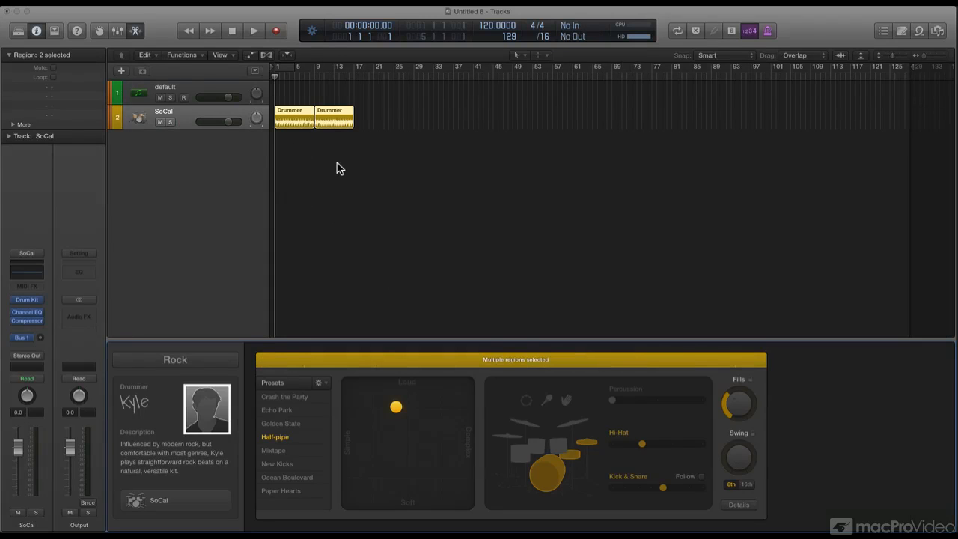
Create a second Drummer track, showing the six Rock drummers in the Drummer Editor.
{"action": "left_click", "coordinate": [121, 71]}
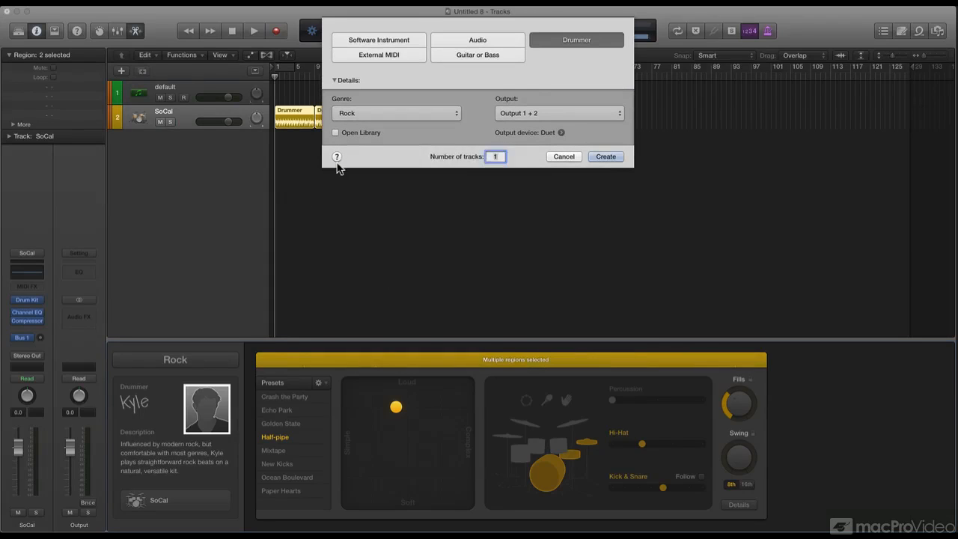
{"action": "left_click", "coordinate": [604, 156]}
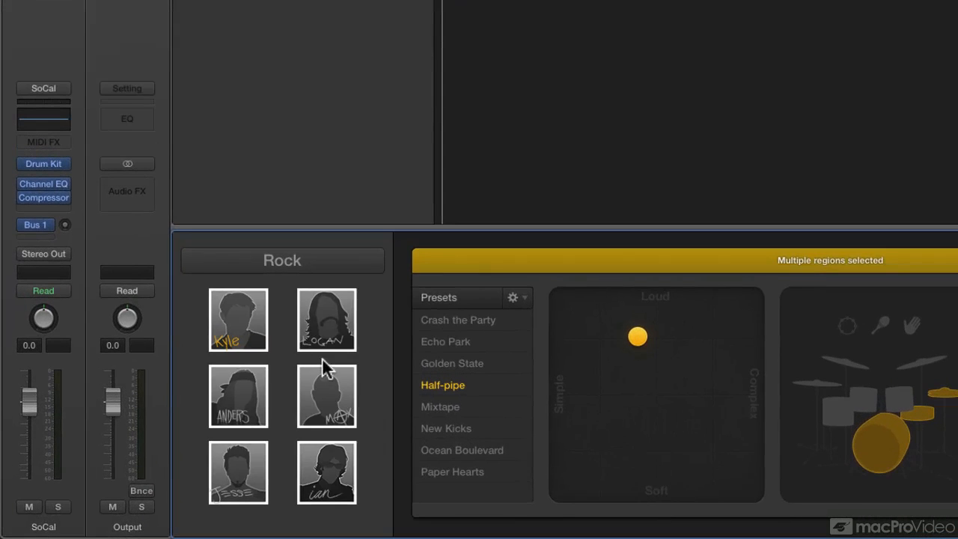
Change the new track's genre to Alternative and select Maya, giving the Neon kit.
{"action": "left_click", "coordinate": [282, 260]}
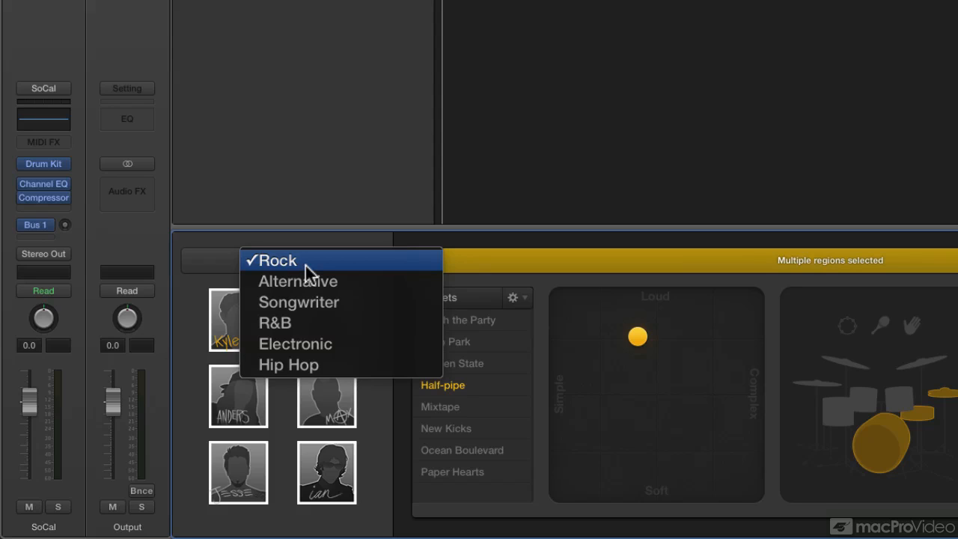
{"action": "left_click", "coordinate": [294, 343]}
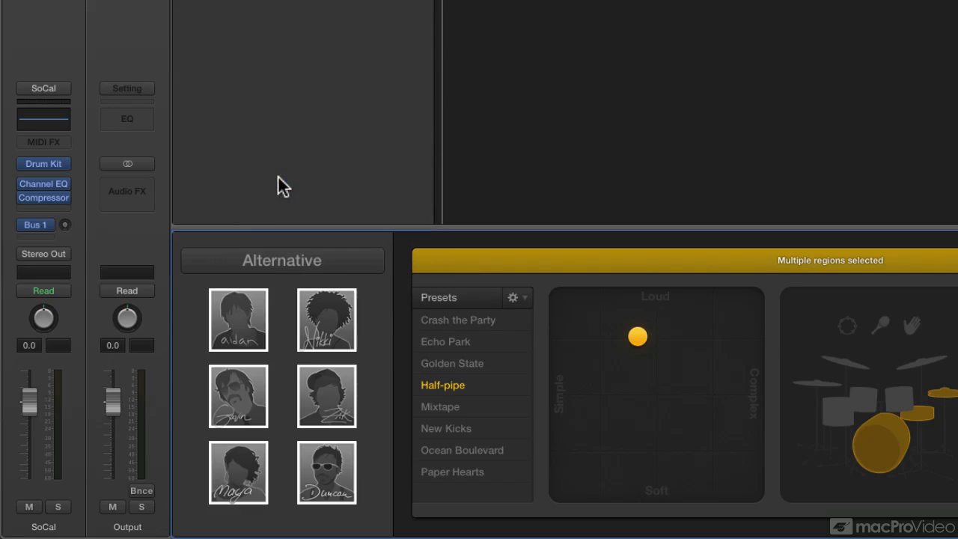
{"action": "mouse_move", "coordinate": [253, 445]}
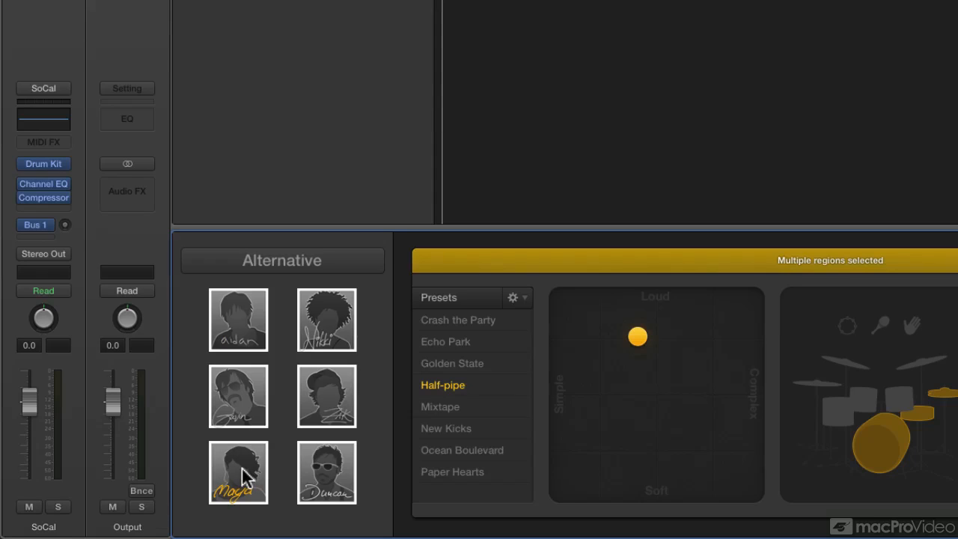
{"action": "left_click", "coordinate": [238, 472]}
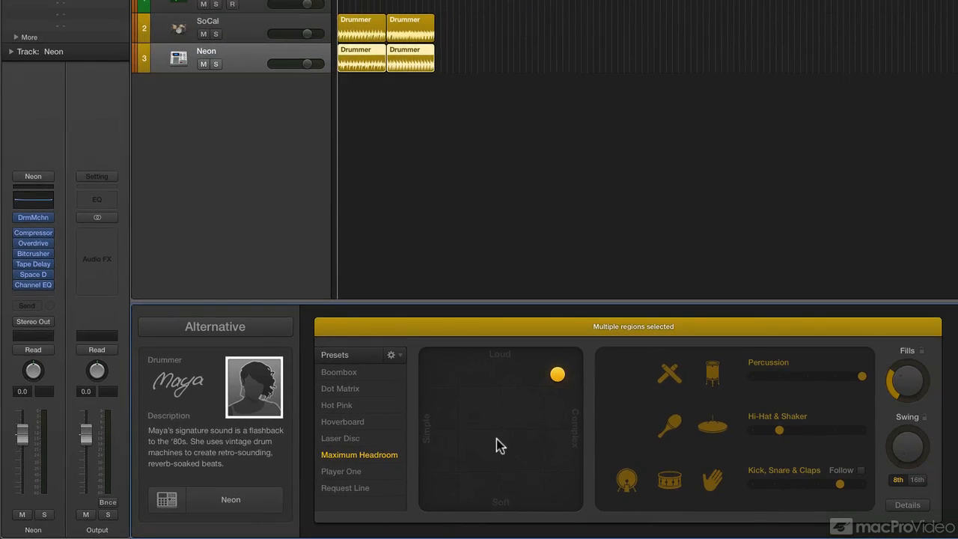
{"action": "mouse_move", "coordinate": [561, 403]}
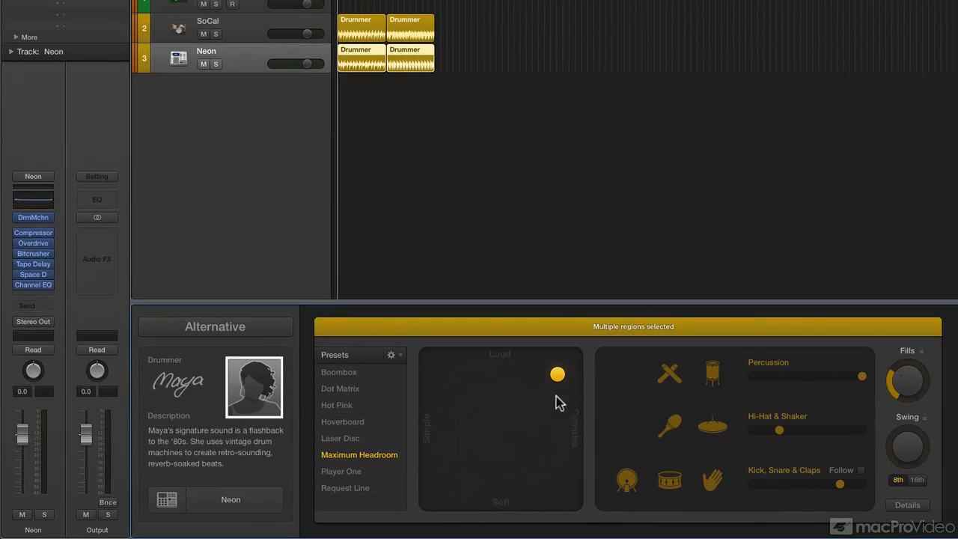
{"action": "mouse_move", "coordinate": [356, 454]}
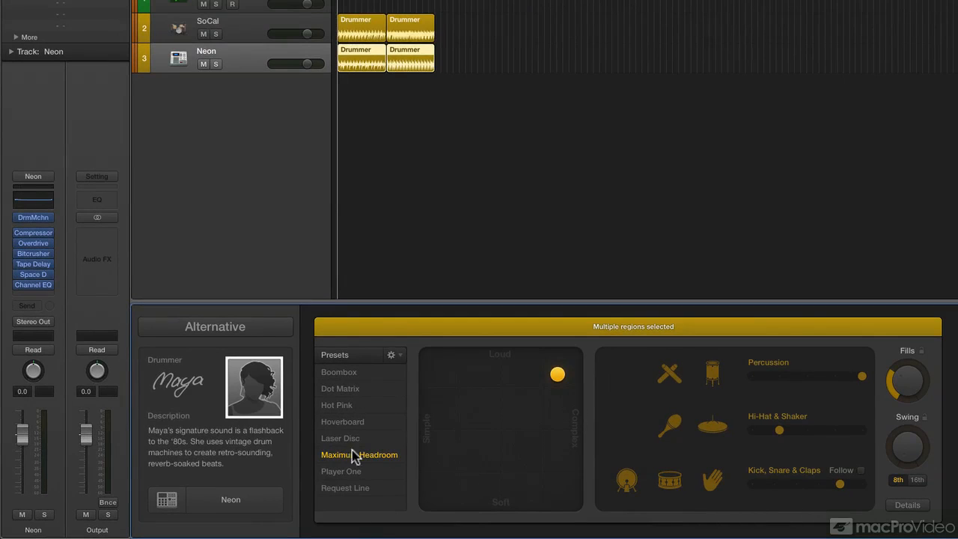
{"action": "mouse_move", "coordinate": [546, 445]}
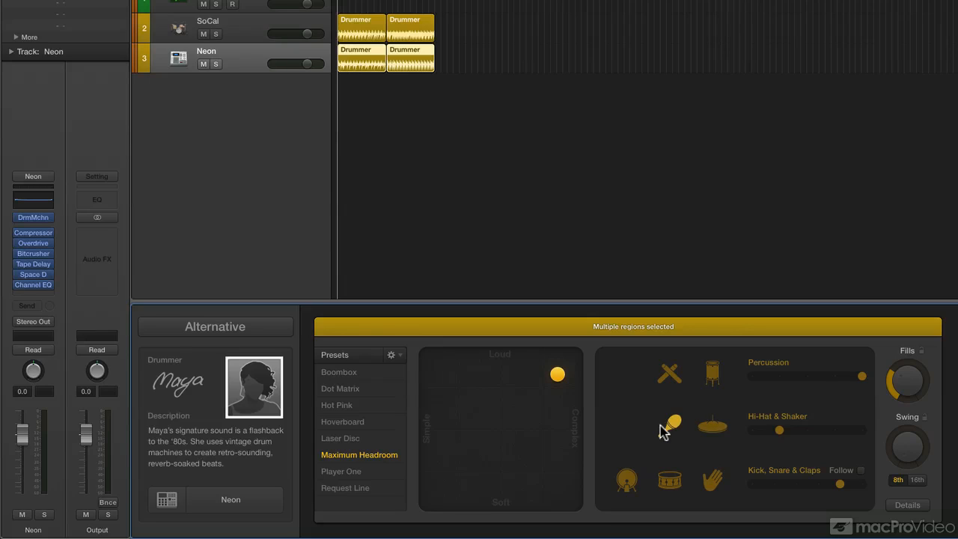
{"action": "mouse_move", "coordinate": [898, 505]}
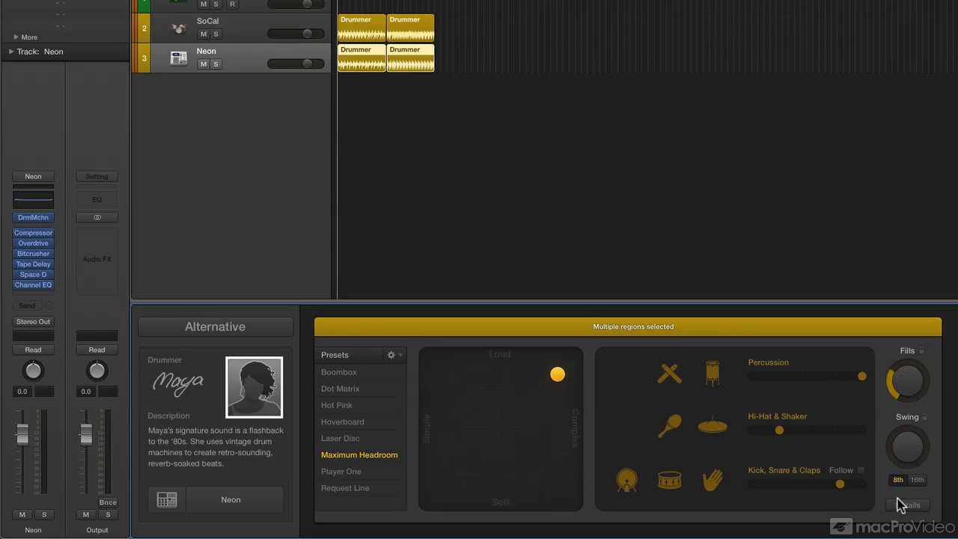
{"action": "left_click", "coordinate": [906, 504]}
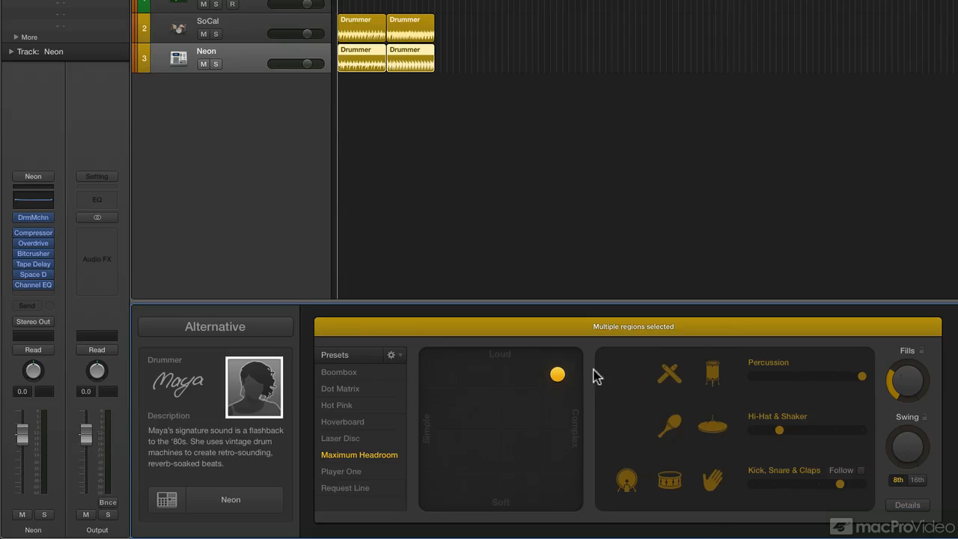
{"action": "mouse_move", "coordinate": [366, 246]}
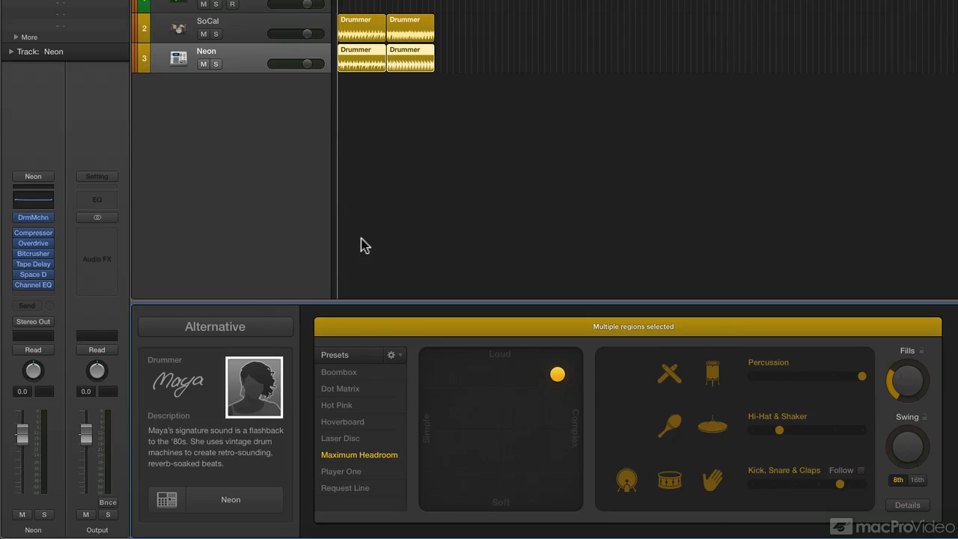